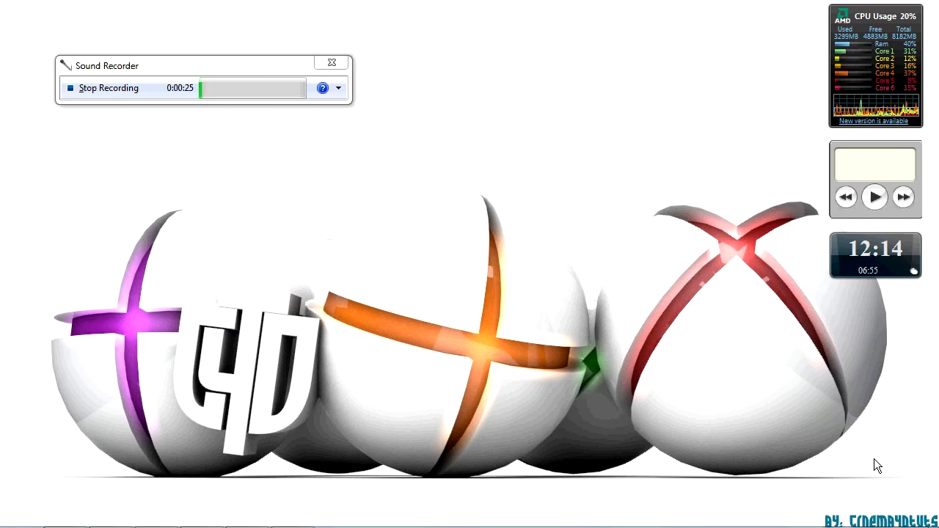
{"action": "mouse_move", "coordinate": [462, 311]}
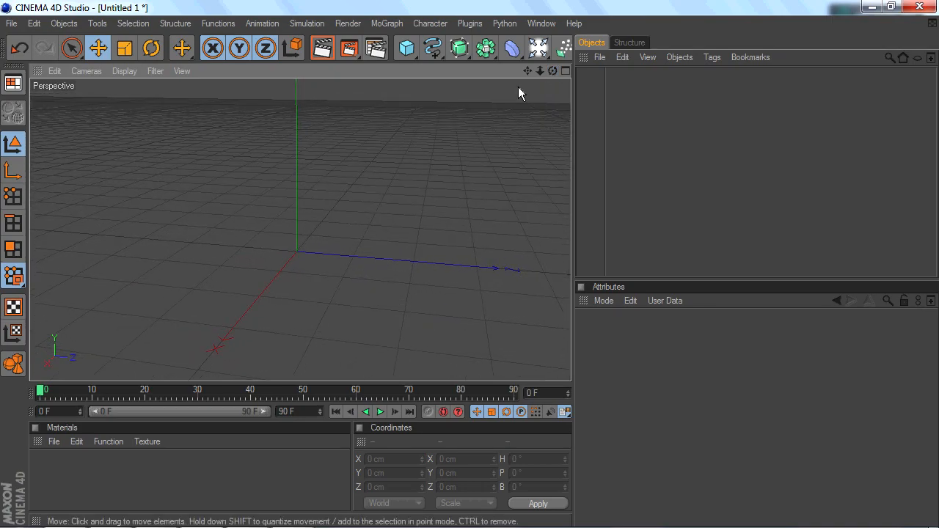
{"action": "mouse_move", "coordinate": [452, 138]}
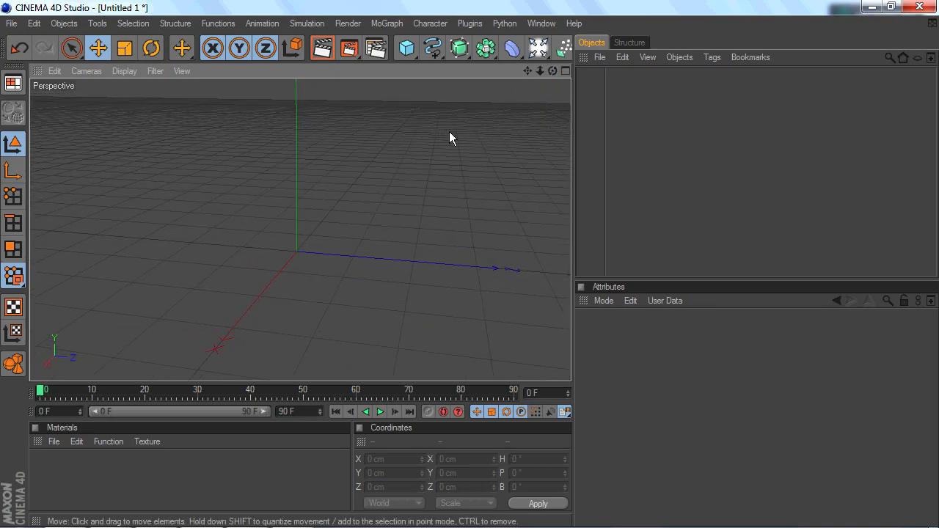
Add a Sphere primitive and a Floor object to the empty scene, then select the sphere
{"action": "left_click", "coordinate": [405, 47]}
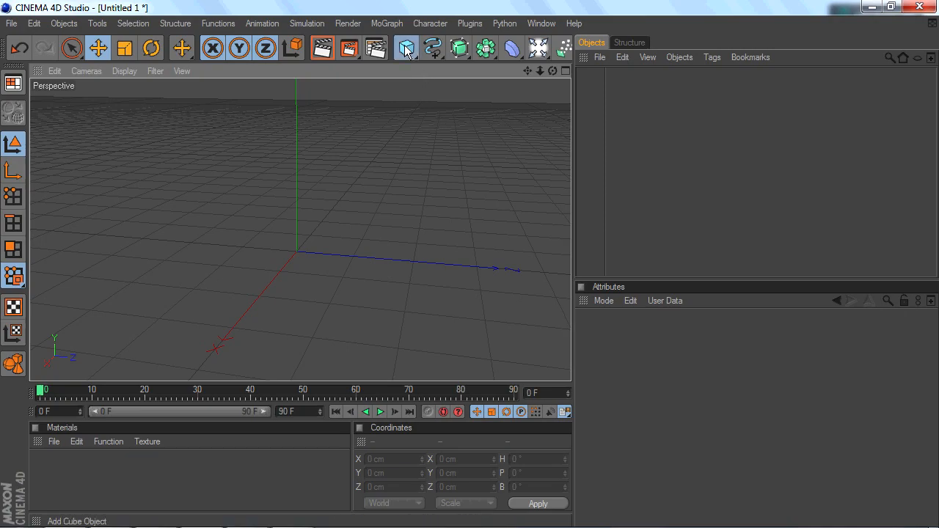
{"action": "left_click", "coordinate": [405, 47]}
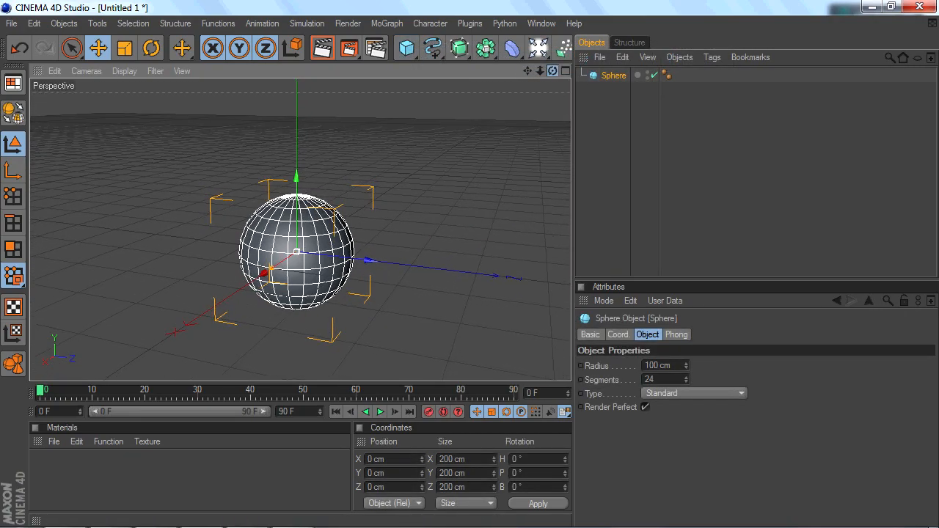
{"action": "left_click", "coordinate": [565, 47]}
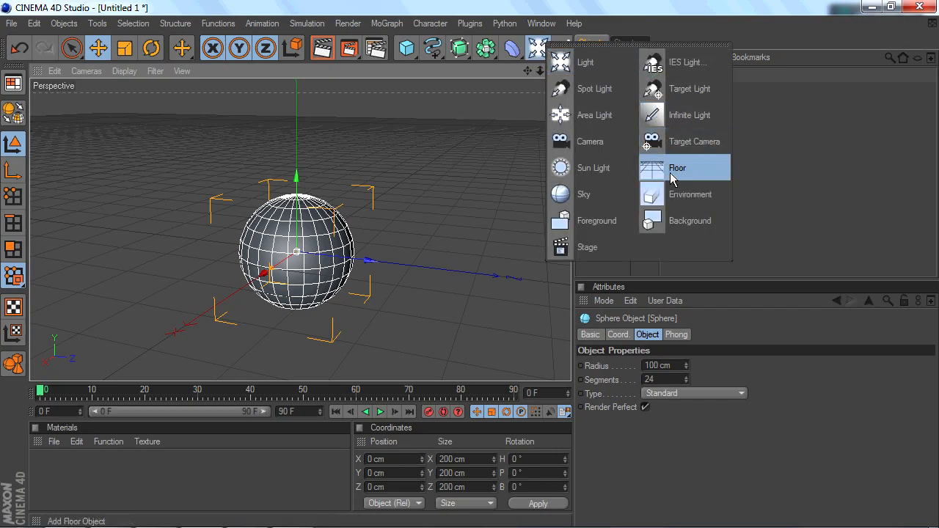
{"action": "left_click", "coordinate": [678, 167]}
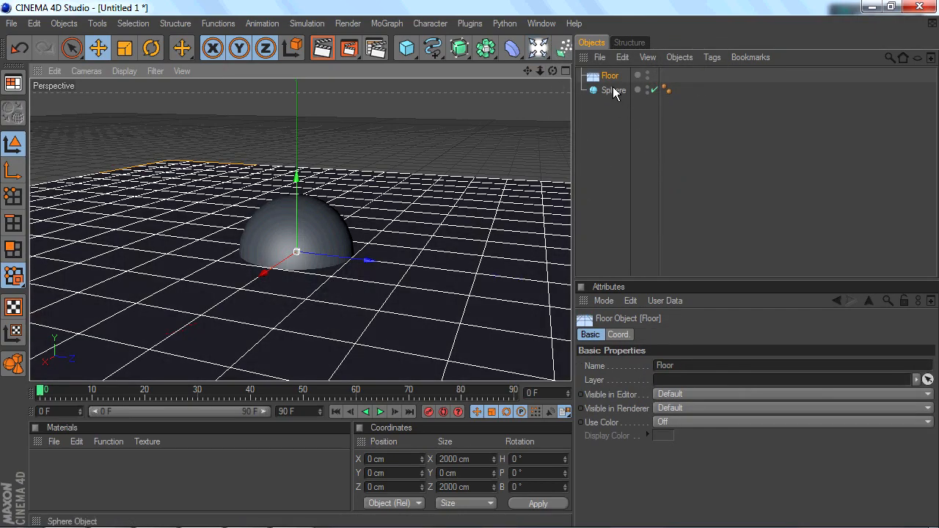
{"action": "left_click", "coordinate": [614, 91]}
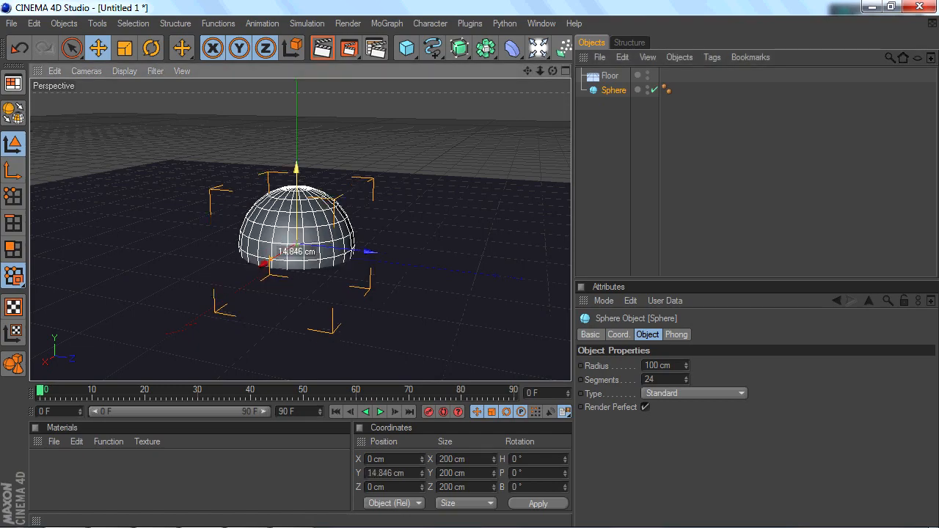
Raise the sphere above the floor and set its Radius to 80 cm with 40 segments
{"action": "left_click_drag", "start_coordinate": [295, 168], "coordinate": [295, 115]}
{"action": "type", "text": "87"}
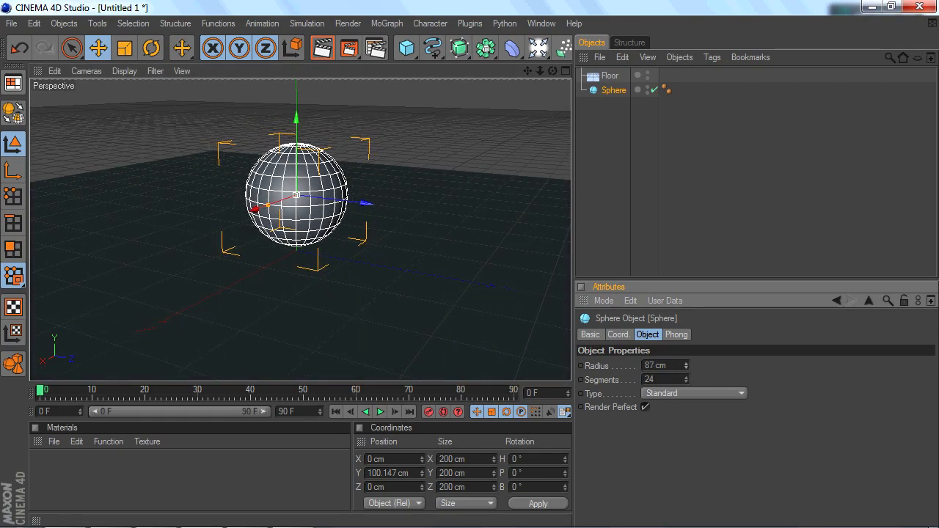
{"action": "type", "text": "80"}
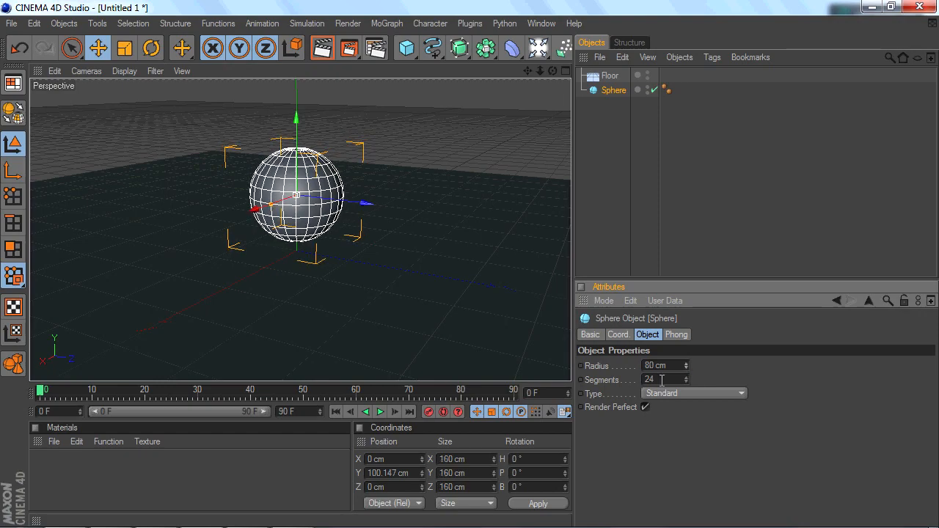
{"action": "type", "text": "40"}
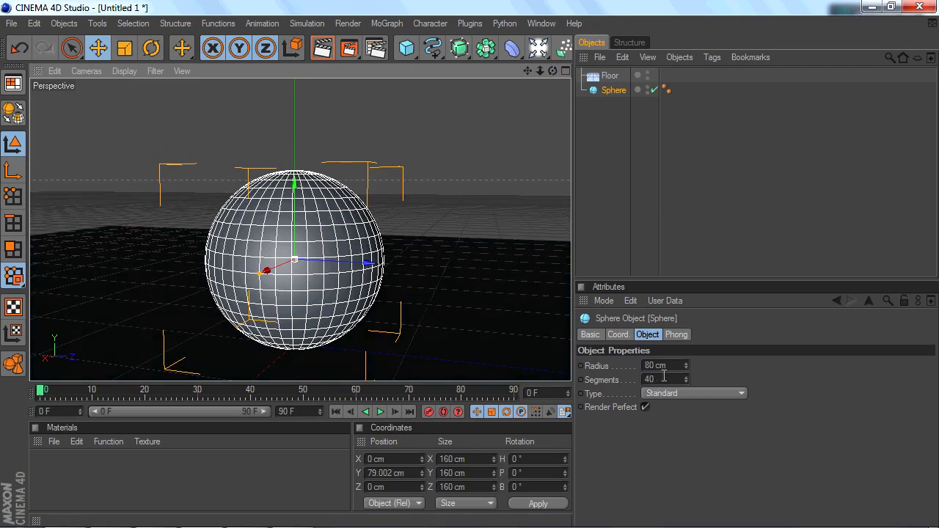
{"action": "left_click", "coordinate": [540, 47]}
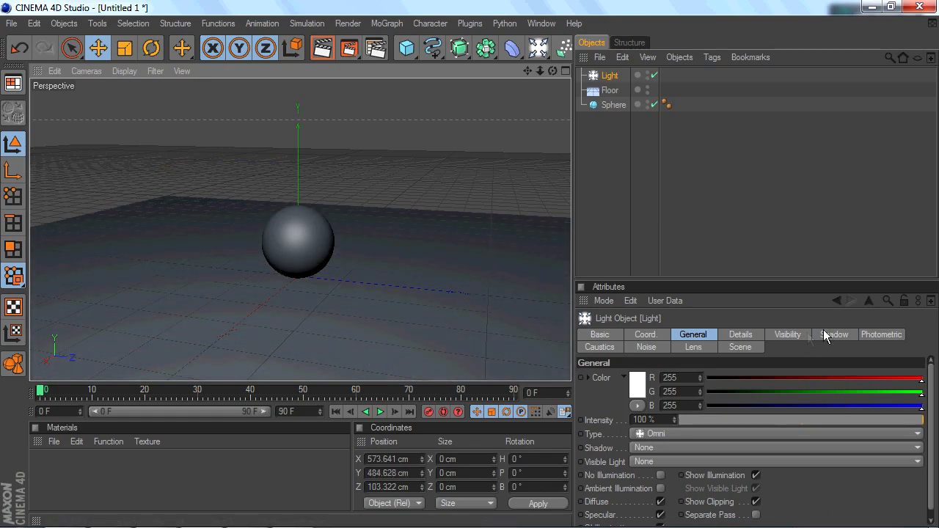
Deselect the newly added light and make the sphere the active object again
{"action": "left_click", "coordinate": [614, 106]}
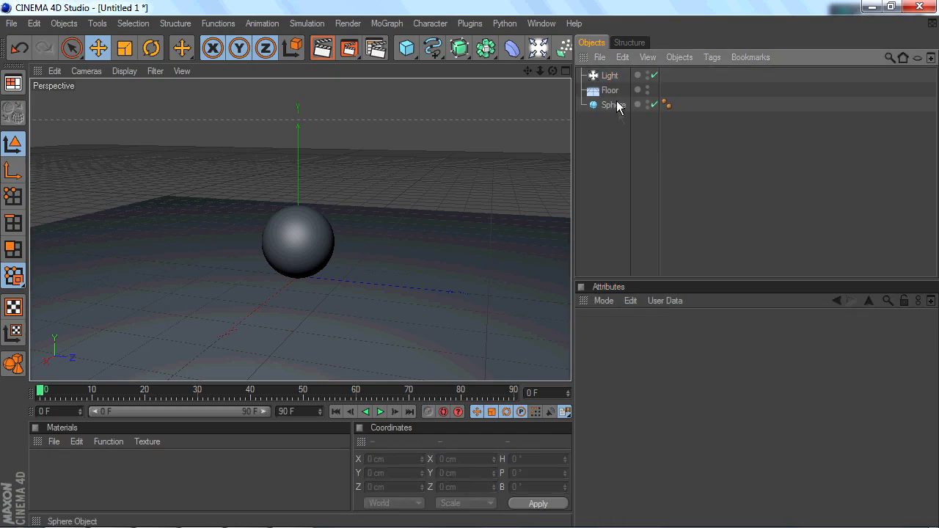
{"action": "left_click", "coordinate": [613, 105]}
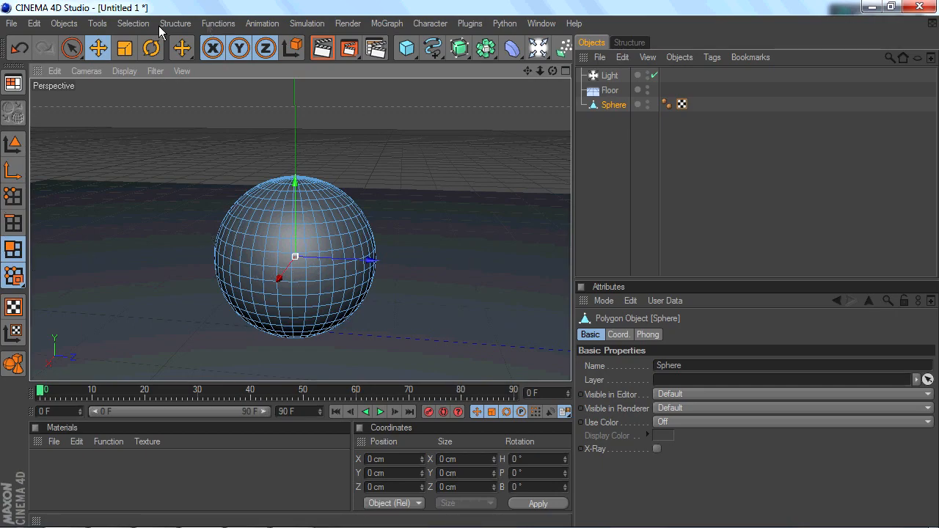
With Loop Selection, select the sphere's equator face ring plus a crossing vertical ring
{"action": "left_click", "coordinate": [132, 24]}
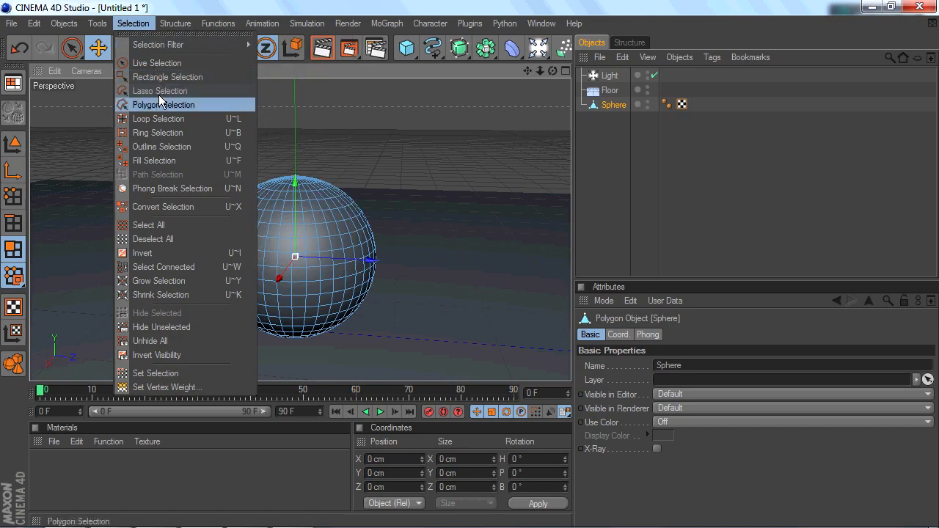
{"action": "left_click", "coordinate": [158, 117]}
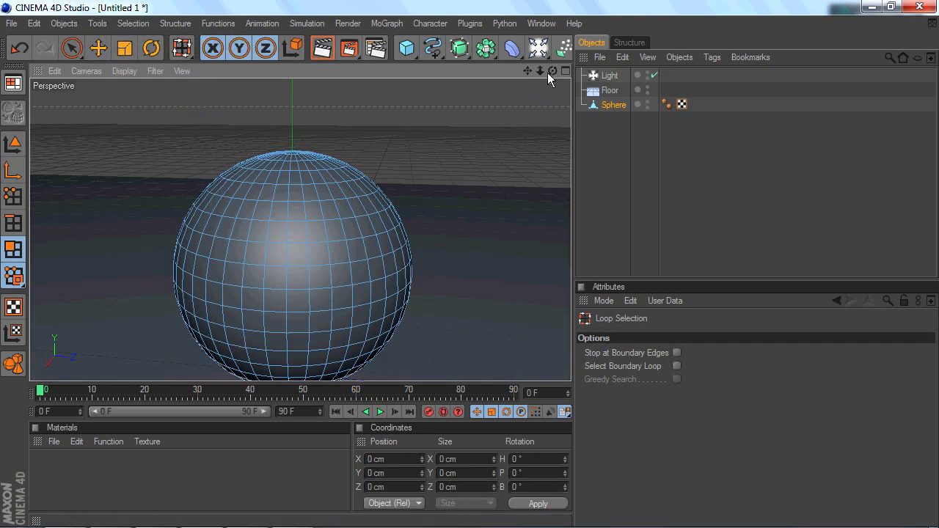
{"action": "left_click", "coordinate": [296, 270]}
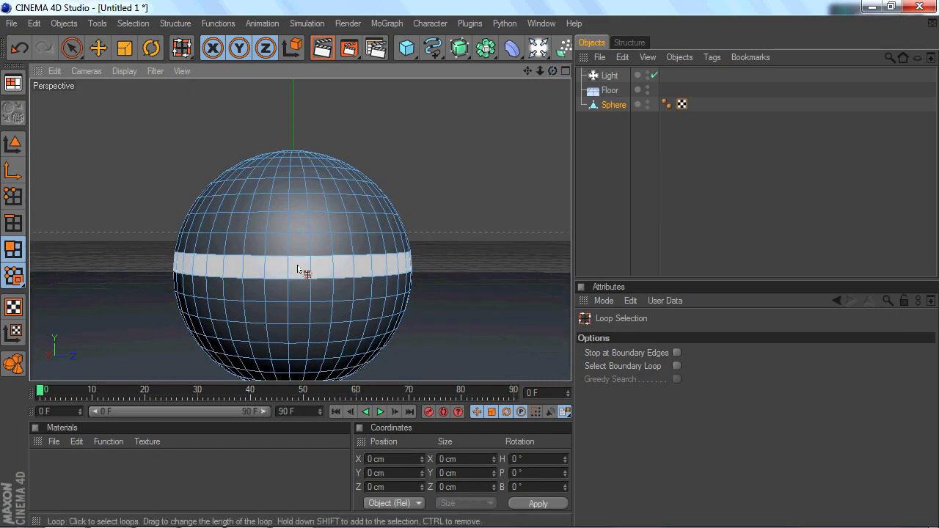
{"action": "left_click", "coordinate": [297, 270]}
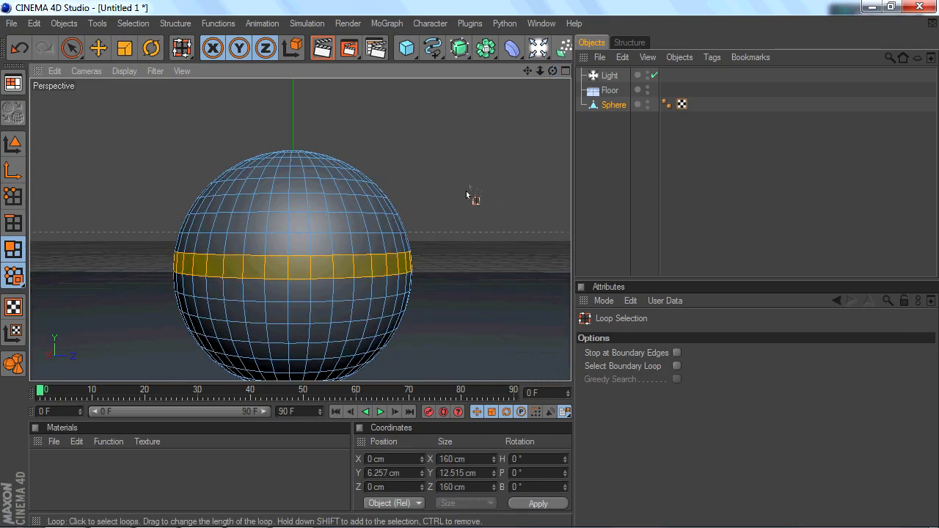
{"action": "left_click", "coordinate": [294, 217]}
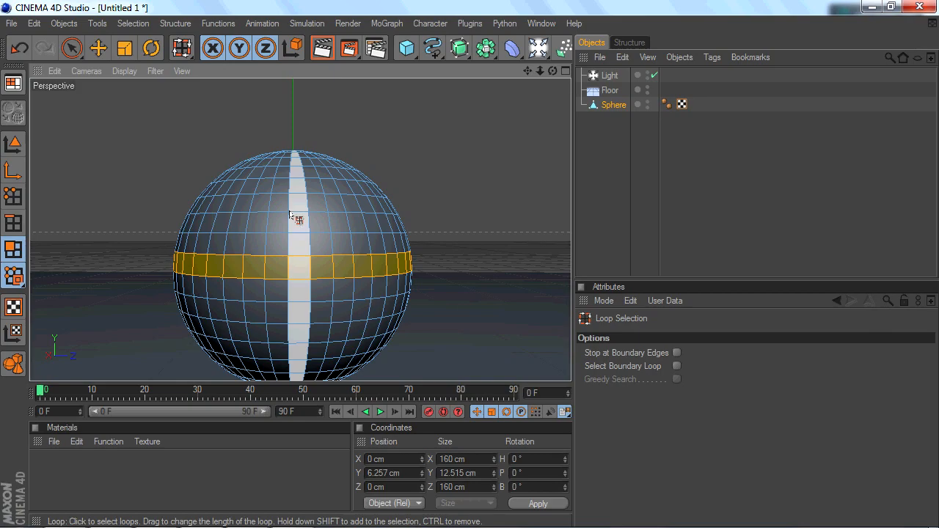
{"action": "left_click", "coordinate": [292, 212]}
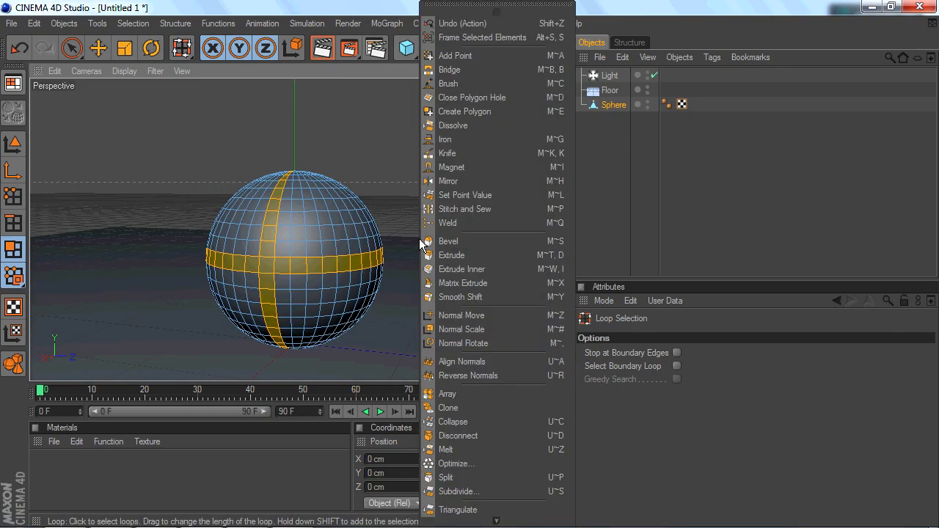
Smooth Shift the selected cross of faces inward to recess grooves into the sphere
{"action": "left_click", "coordinate": [461, 296]}
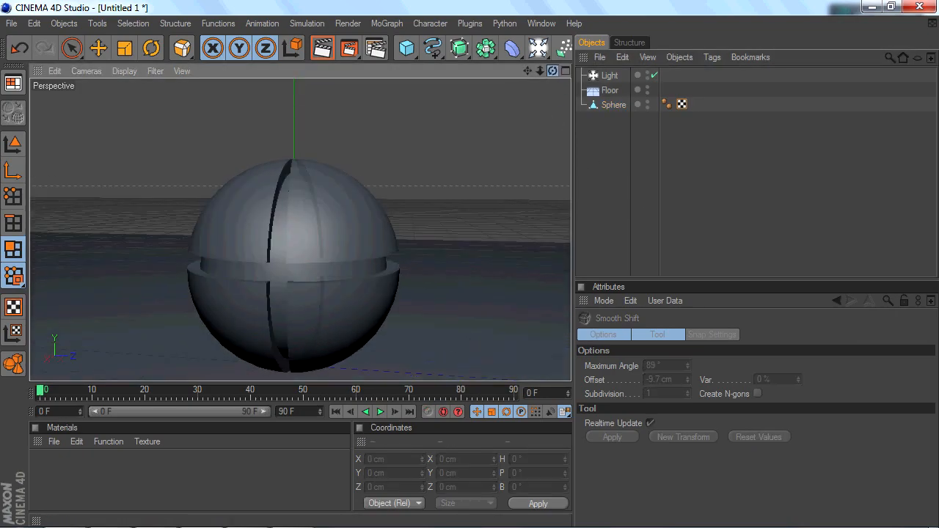
{"action": "left_click", "coordinate": [613, 105]}
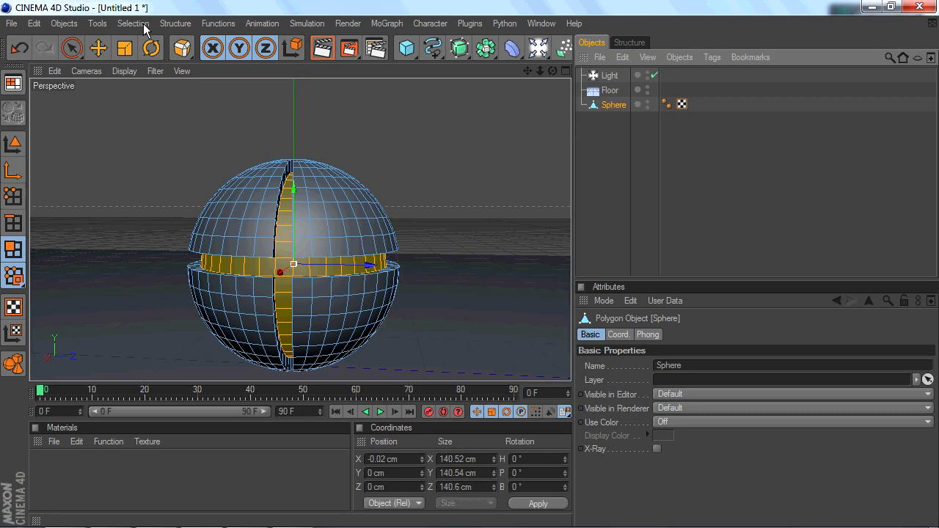
{"action": "mouse_move", "coordinate": [47, 197]}
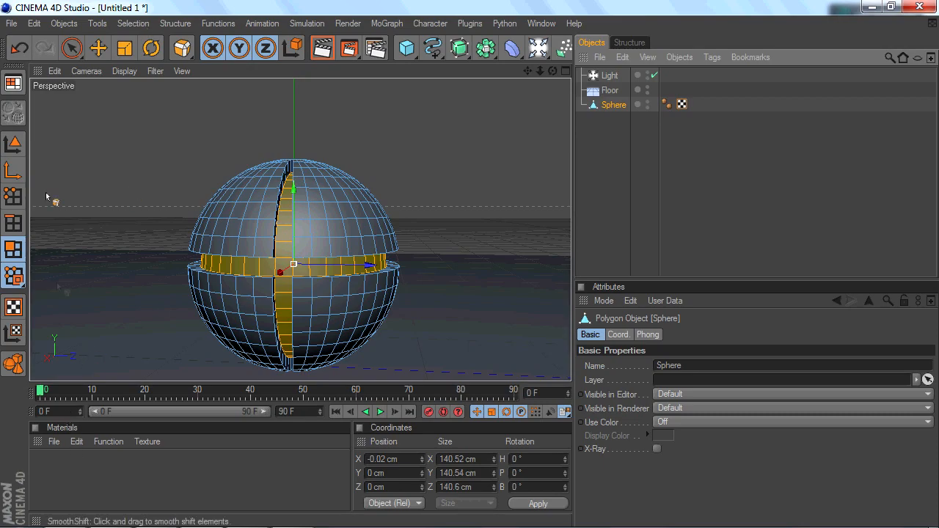
{"action": "mouse_move", "coordinate": [53, 477]}
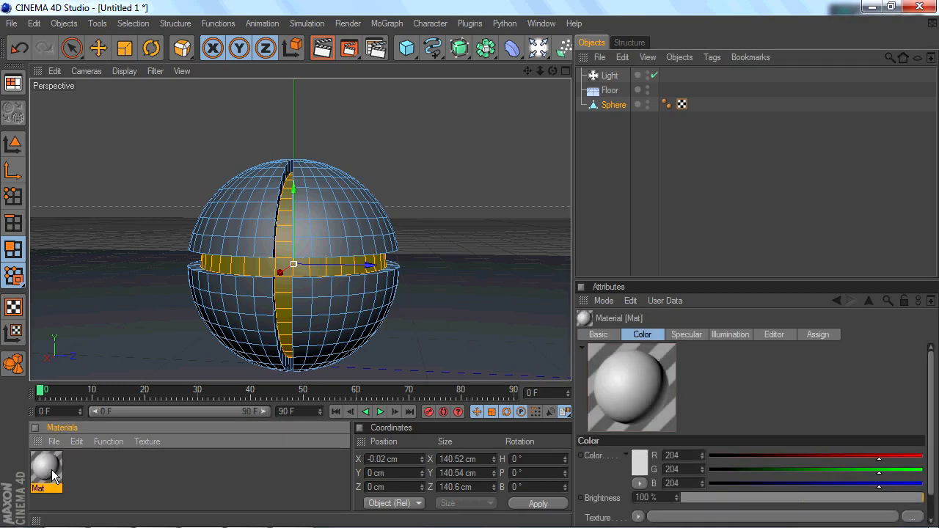
Give the new material a cyan/teal colour in the Color Picker
{"action": "double_click", "coordinate": [46, 471]}
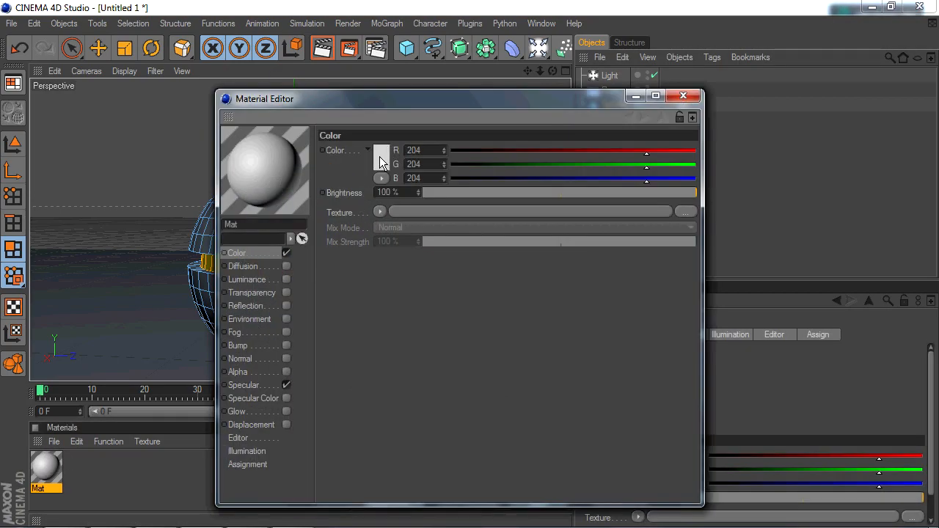
{"action": "left_click", "coordinate": [381, 159]}
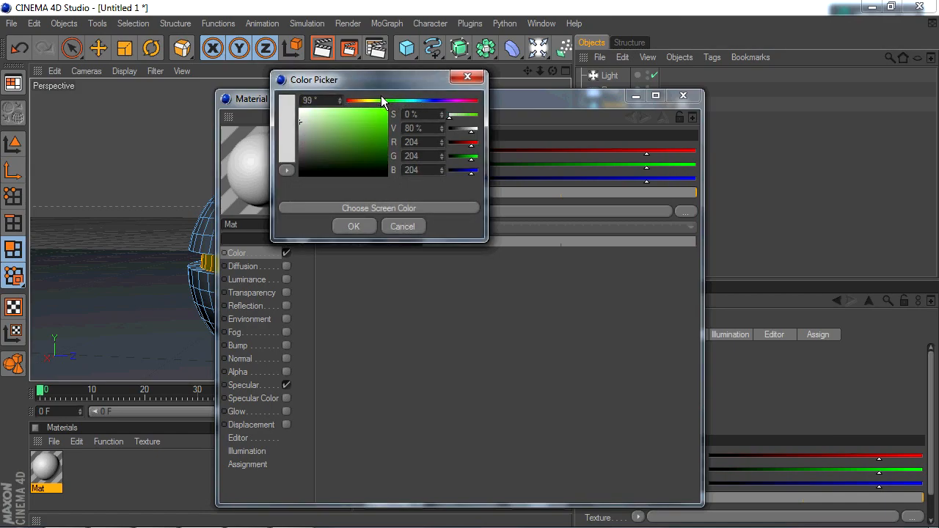
{"action": "left_click_drag", "start_coordinate": [381, 101], "coordinate": [414, 101]}
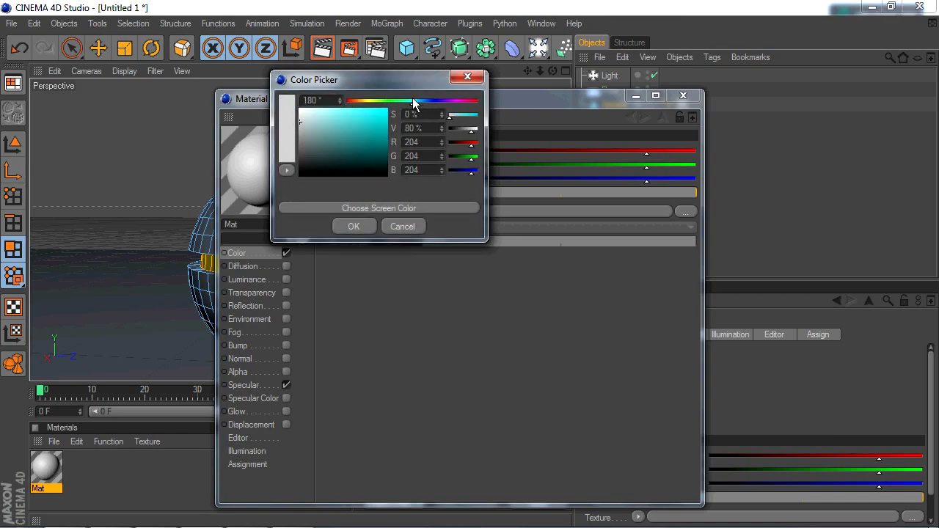
{"action": "left_click", "coordinate": [373, 145]}
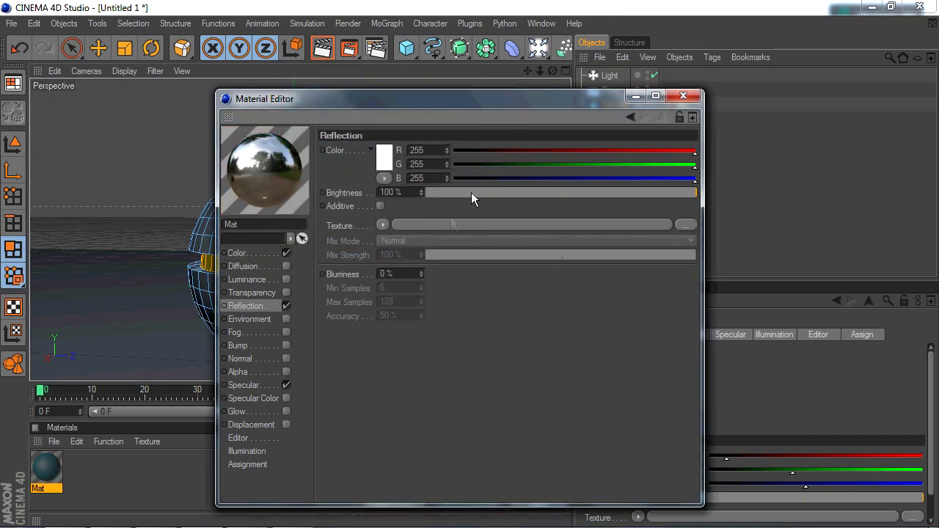
Enable Reflection and Glow on the material, adjusting reflection and the glow's inner strength
{"action": "left_click_drag", "start_coordinate": [696, 192], "coordinate": [483, 192]}
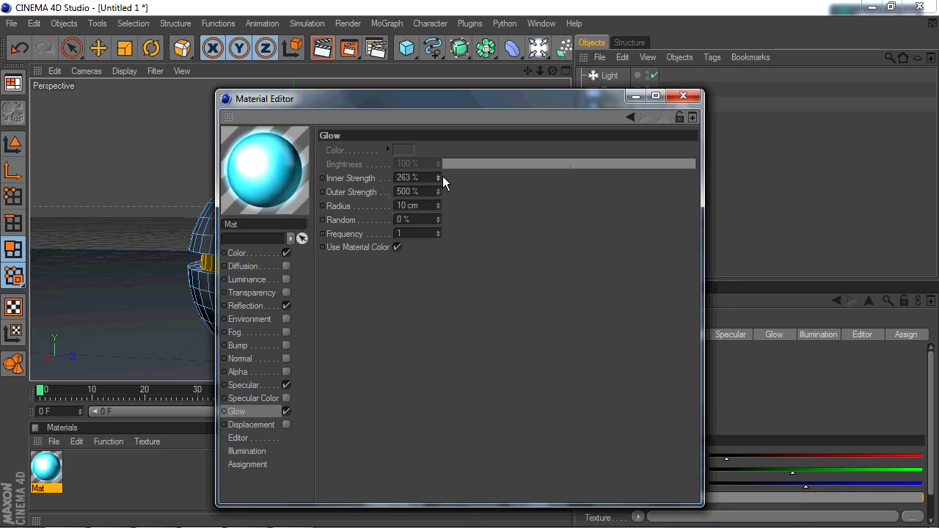
{"action": "left_click", "coordinate": [414, 177]}
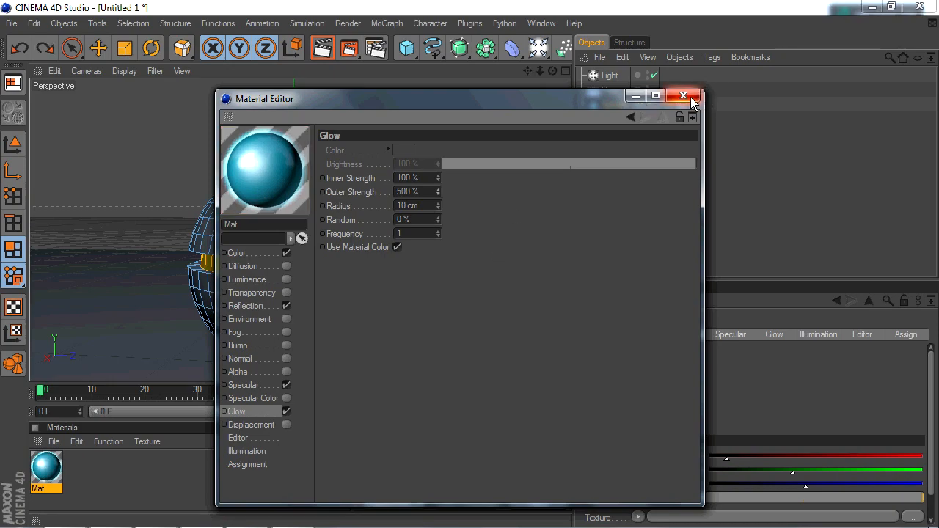
{"action": "left_click", "coordinate": [683, 95]}
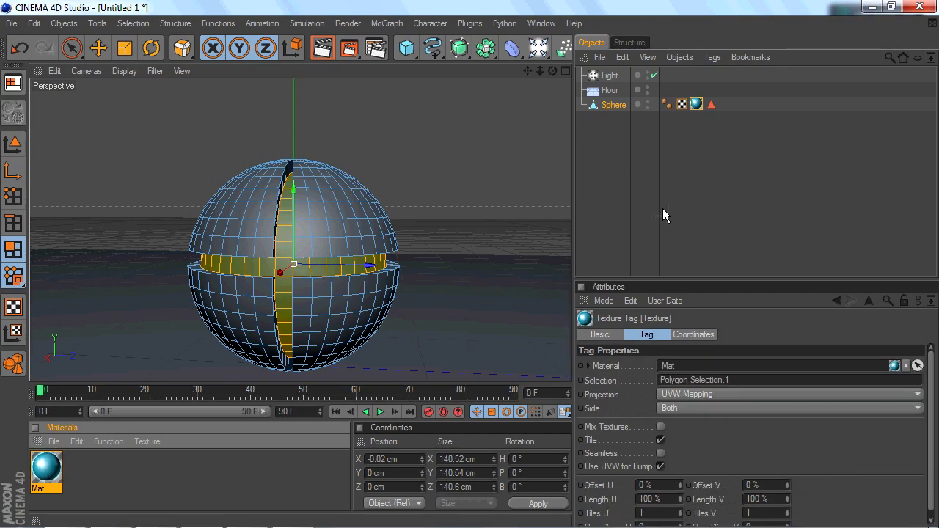
Select the sphere object after the teal material lands on its grooved cross faces
{"action": "left_click", "coordinate": [613, 106]}
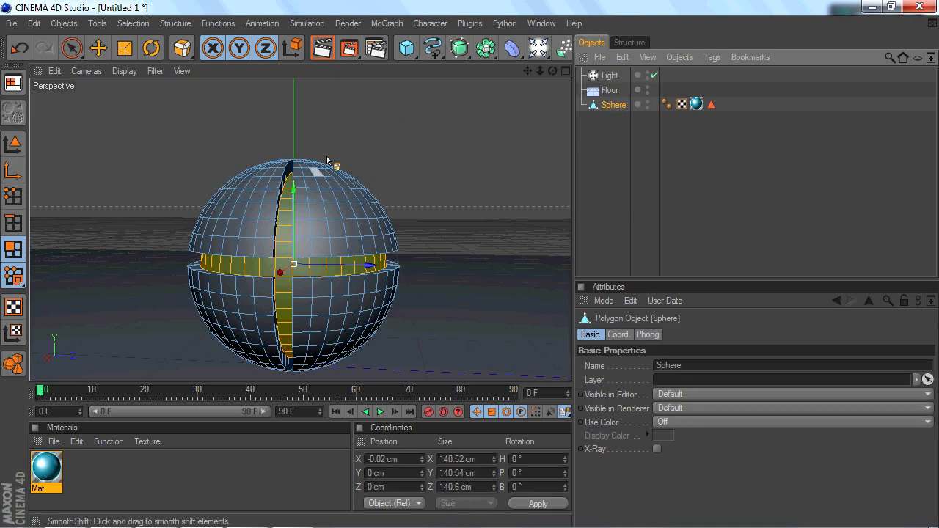
{"action": "mouse_move", "coordinate": [163, 41]}
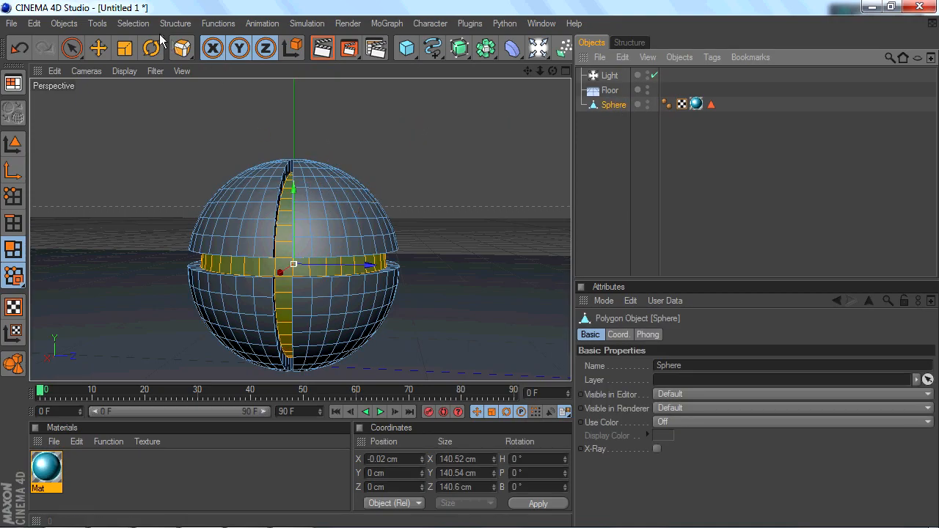
Create a white Mat 1 material with Reflection on at about 20% brightness
{"action": "left_click", "coordinate": [132, 24]}
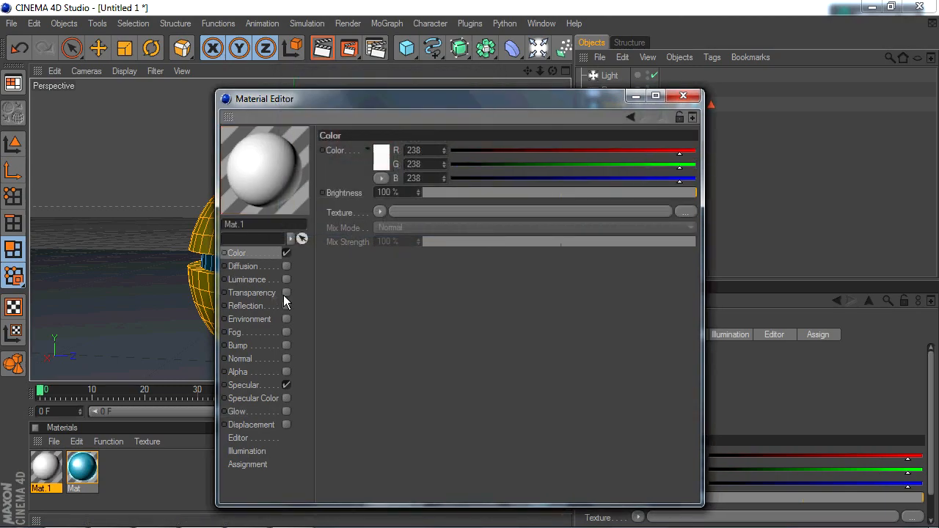
{"action": "left_click", "coordinate": [245, 305]}
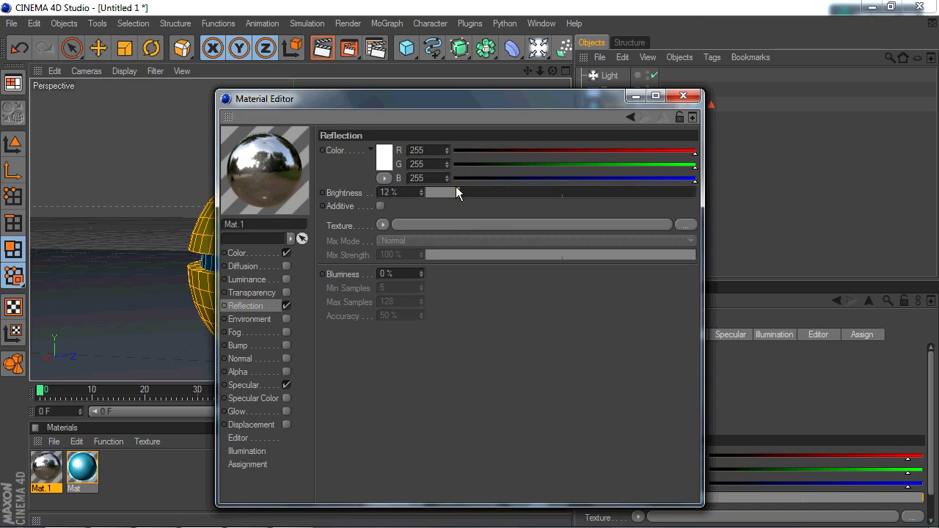
{"action": "left_click_drag", "start_coordinate": [439, 193], "coordinate": [477, 192]}
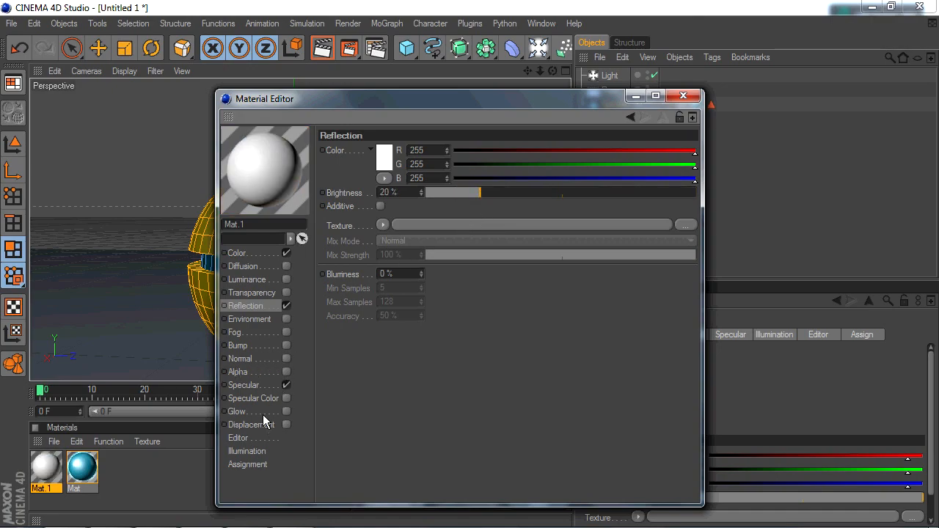
{"action": "left_click", "coordinate": [684, 95]}
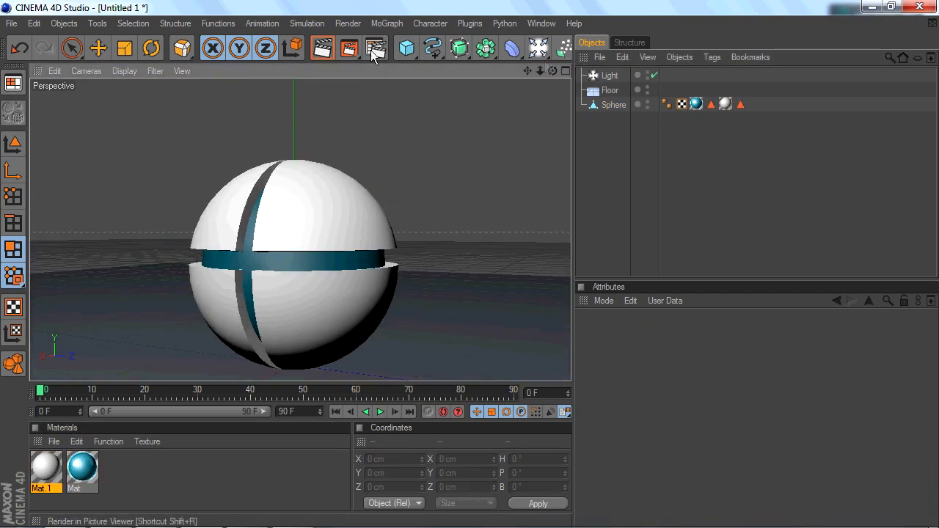
Preview-render the scene and add a Background object for a grey backdrop
{"action": "left_click", "coordinate": [375, 47]}
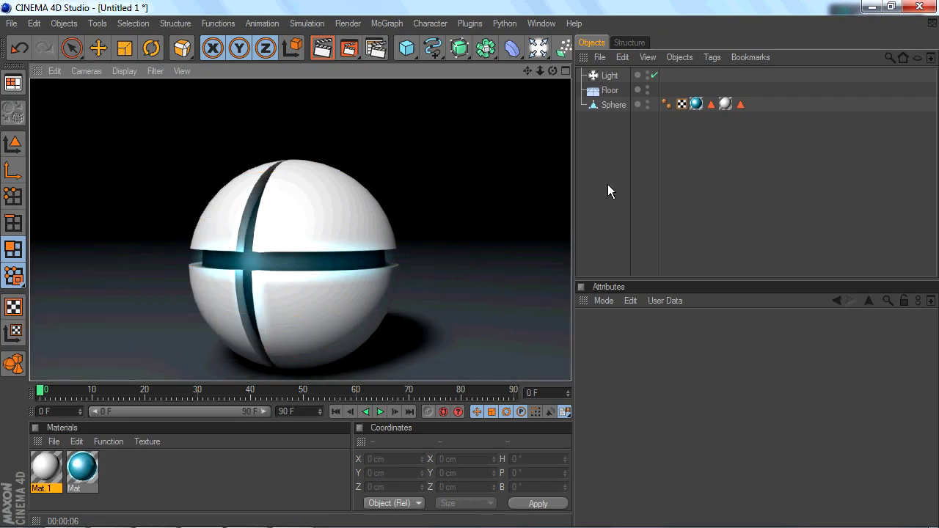
{"action": "left_click", "coordinate": [537, 47]}
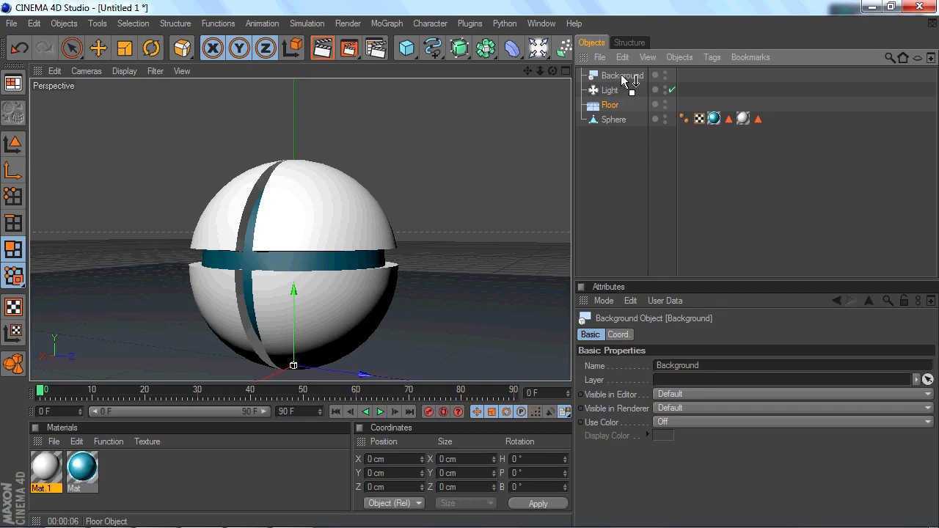
{"action": "left_click", "coordinate": [711, 56]}
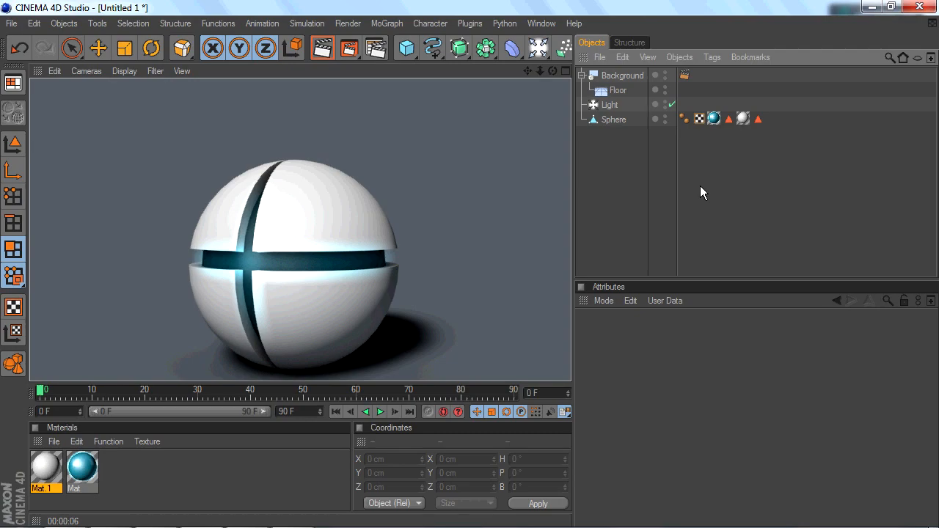
{"action": "mouse_move", "coordinate": [685, 194]}
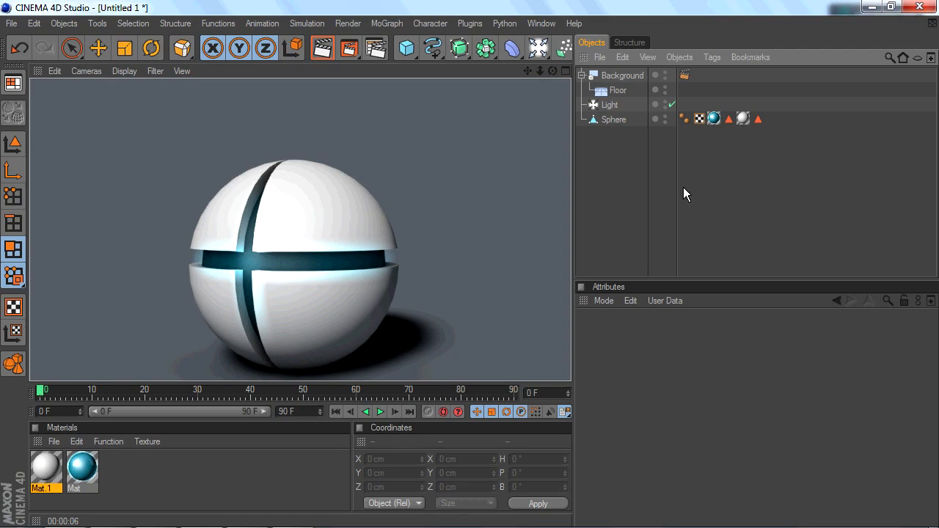
{"action": "mouse_move", "coordinate": [611, 182]}
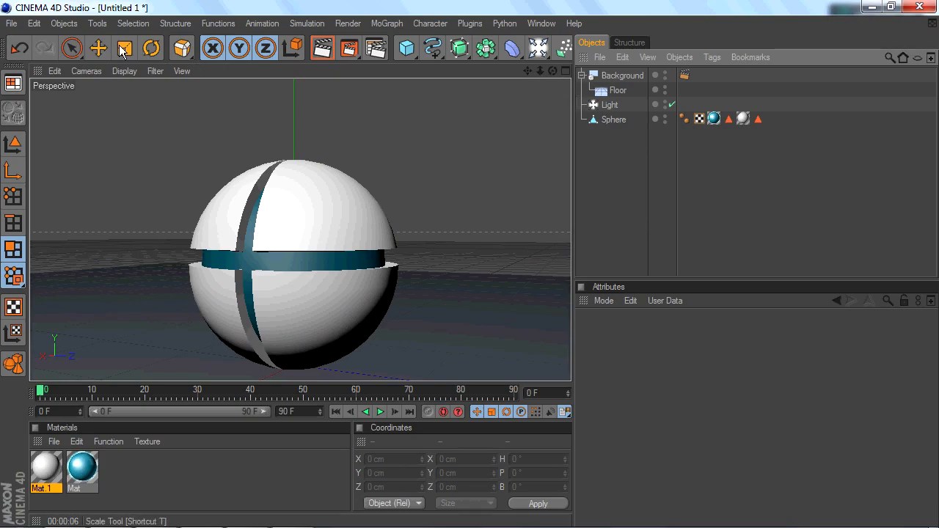
Add a MoGraph MoText object and rotate and tilt it to stand upright beside the sphere
{"action": "left_click", "coordinate": [97, 47]}
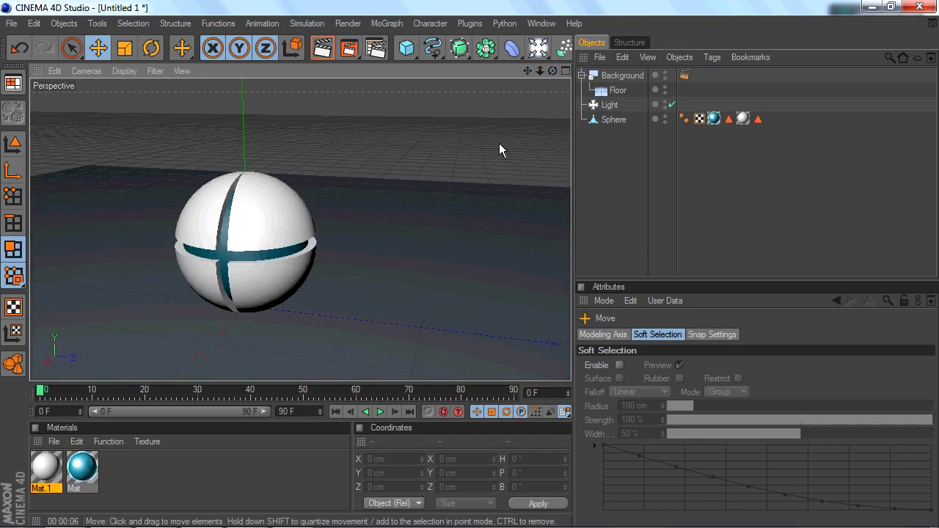
{"action": "left_click", "coordinate": [388, 23]}
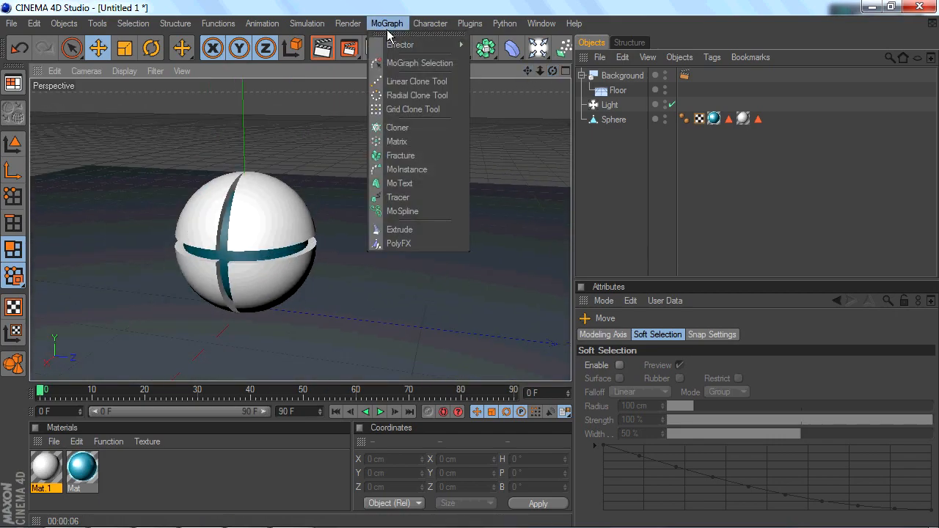
{"action": "left_click", "coordinate": [400, 182]}
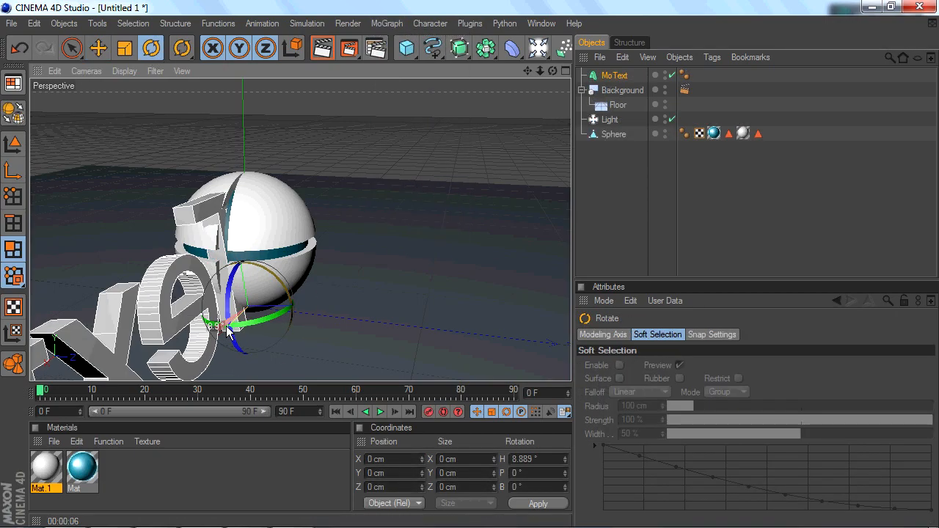
{"action": "left_click_drag", "start_coordinate": [227, 330], "coordinate": [267, 336]}
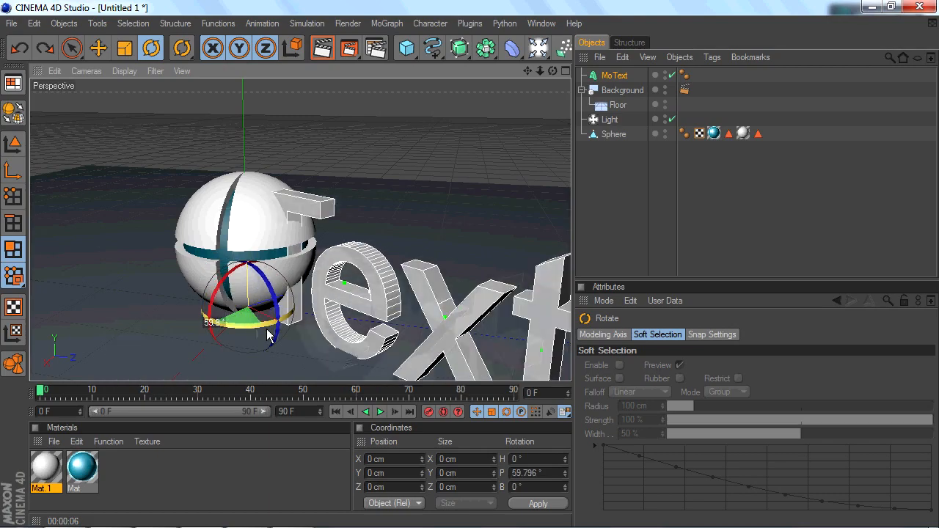
{"action": "left_click_drag", "start_coordinate": [272, 334], "coordinate": [320, 336]}
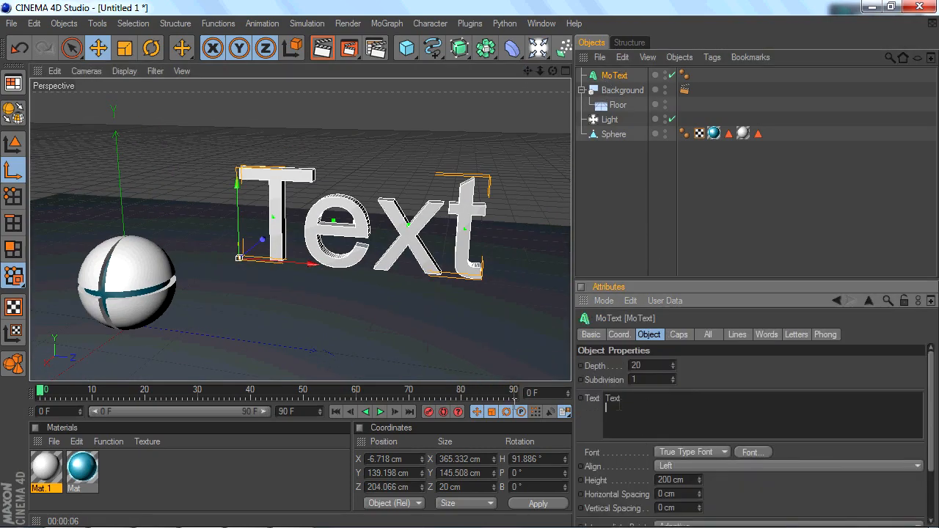
Make the MoText read 'C4D' and deepen its extrusion to 80 cm
{"action": "type", "text": "C4"}
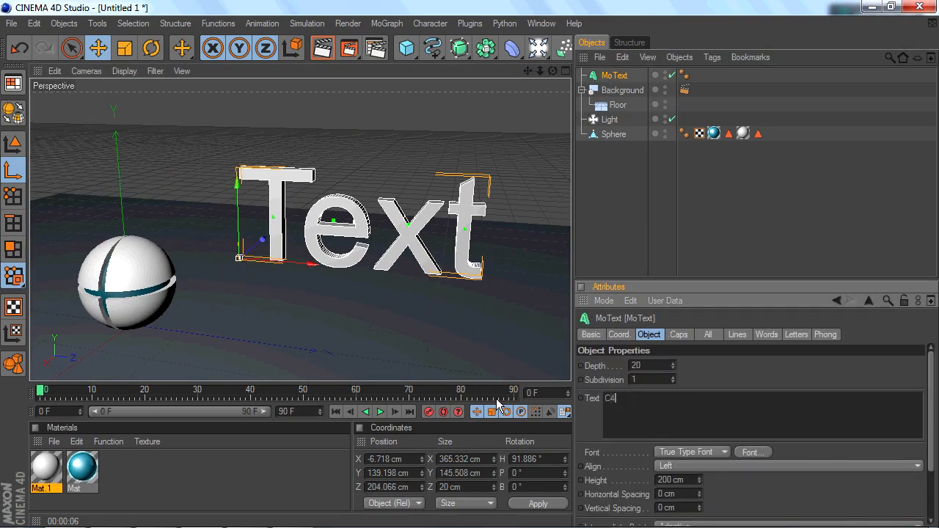
{"action": "type", "text": "C4D"}
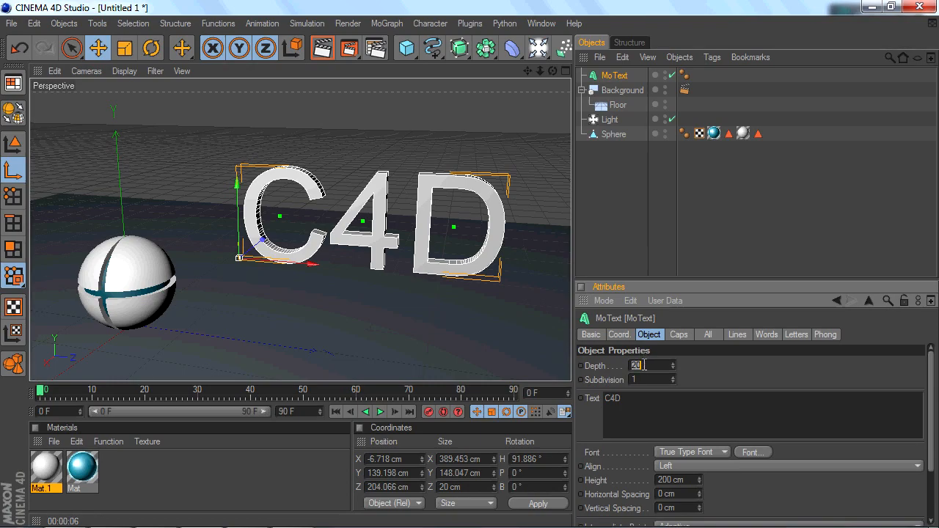
{"action": "type", "text": "80"}
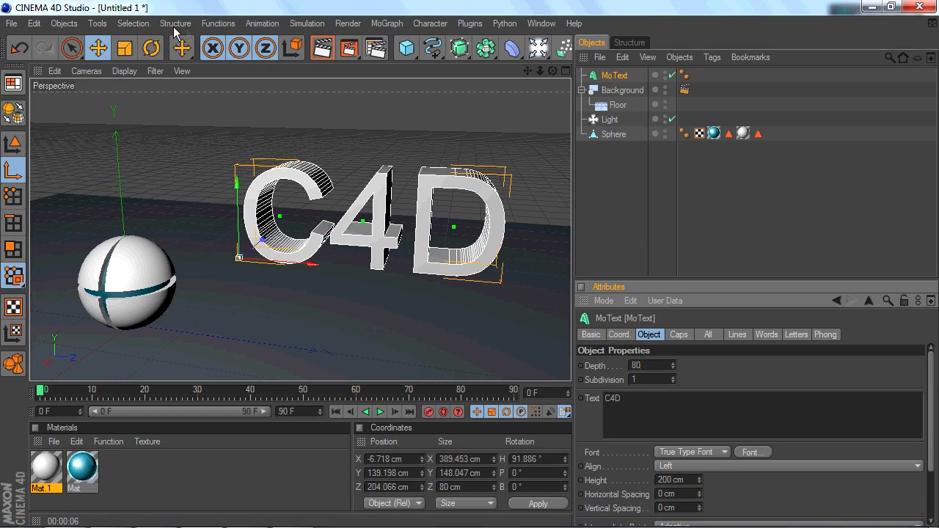
{"action": "mouse_move", "coordinate": [719, 452]}
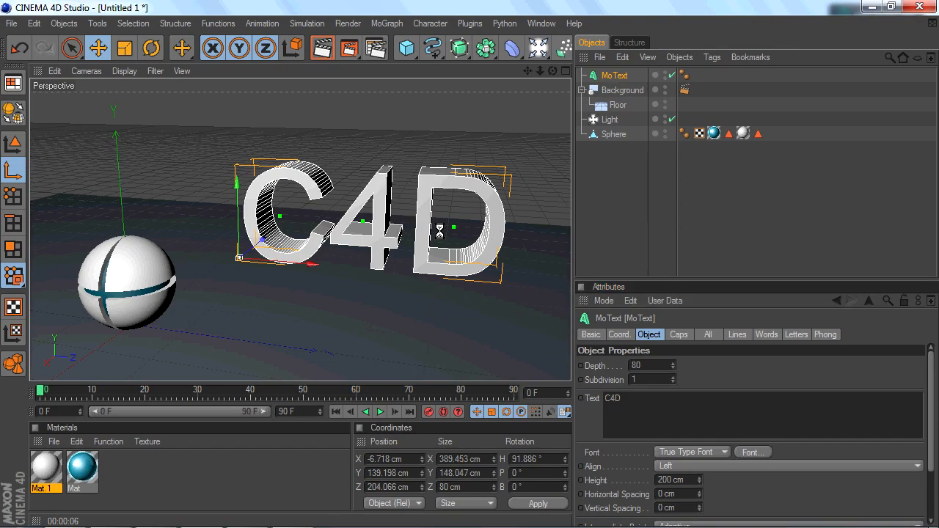
Give the C4D text a blocky font from the font list
{"action": "left_click", "coordinate": [753, 452]}
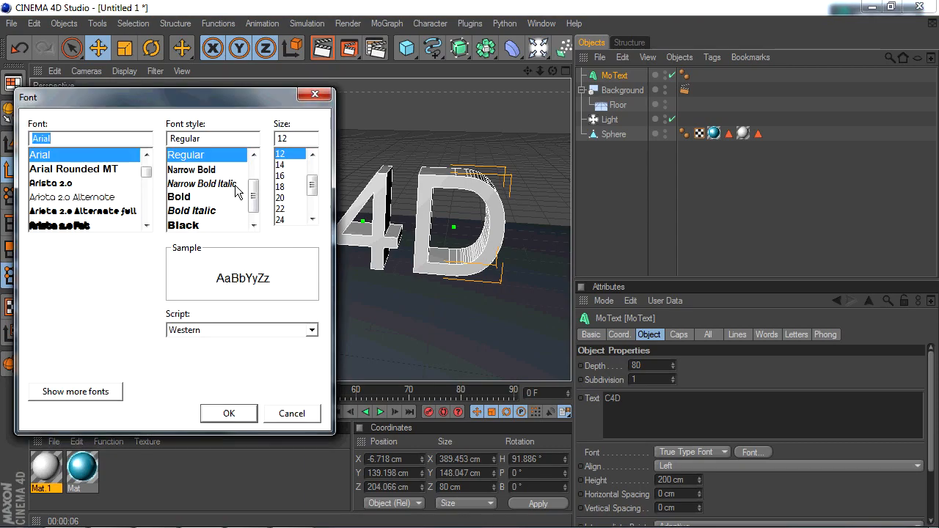
{"action": "scroll", "scroll_direction": "down", "scroll_amount": 3}
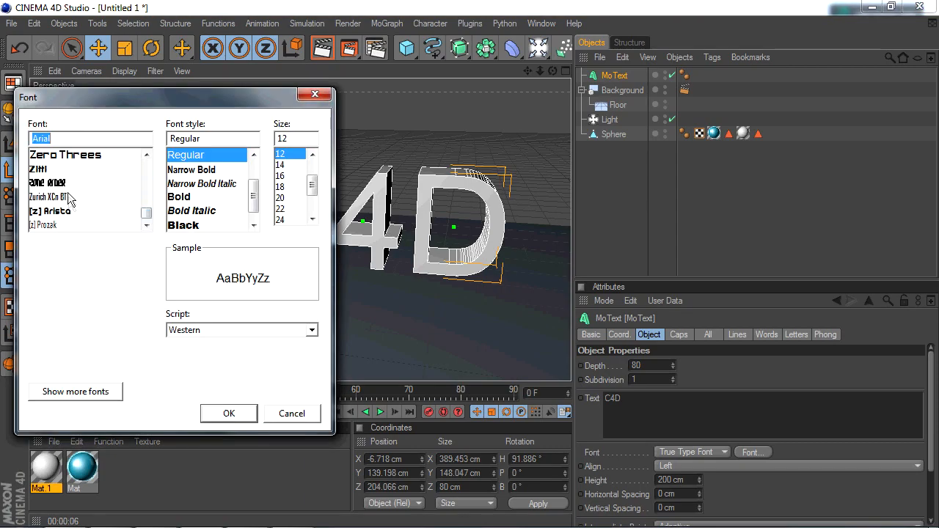
{"action": "left_click", "coordinate": [229, 414]}
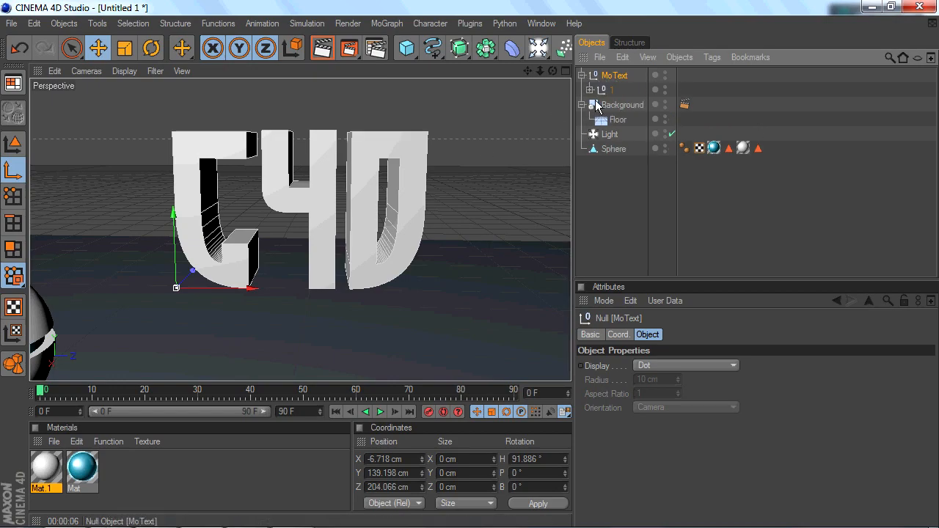
Expand the converted text hierarchy, select the 4 and slide it left onto the C
{"action": "left_click", "coordinate": [581, 105]}
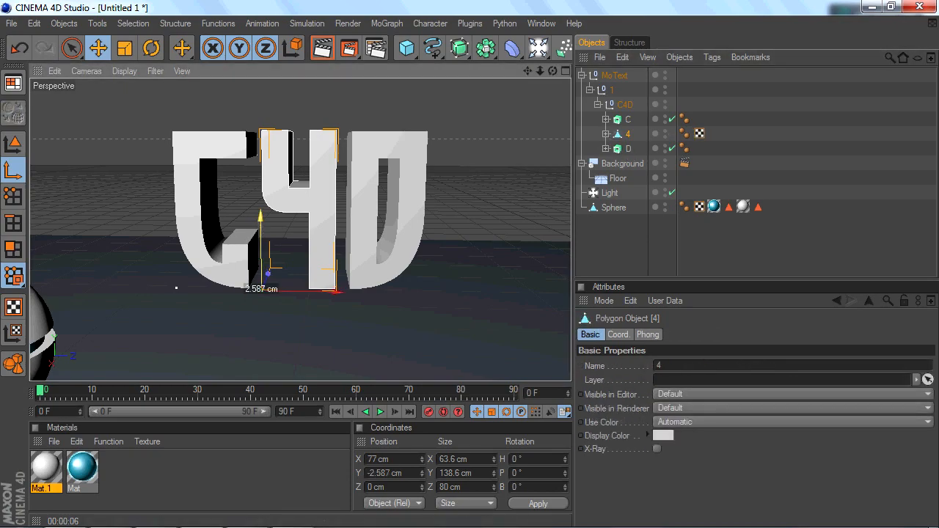
{"action": "left_click", "coordinate": [615, 76]}
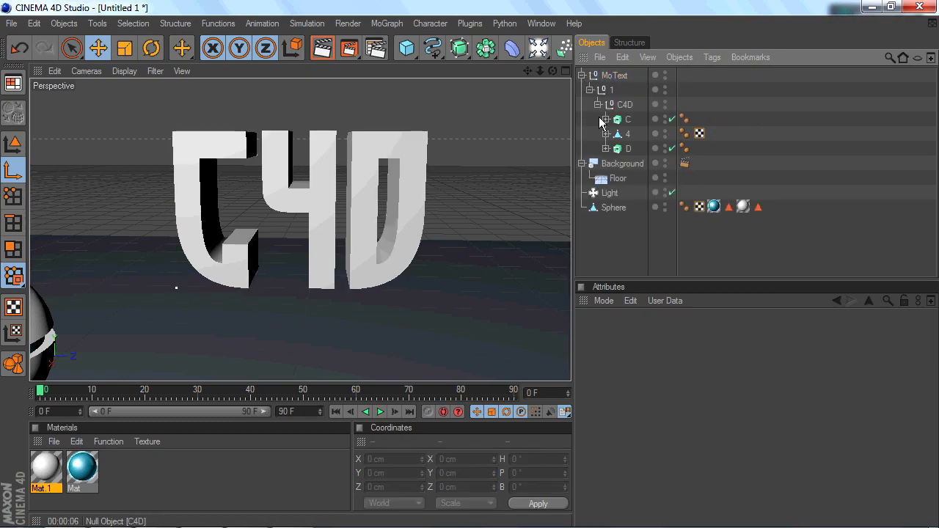
{"action": "left_click", "coordinate": [606, 133]}
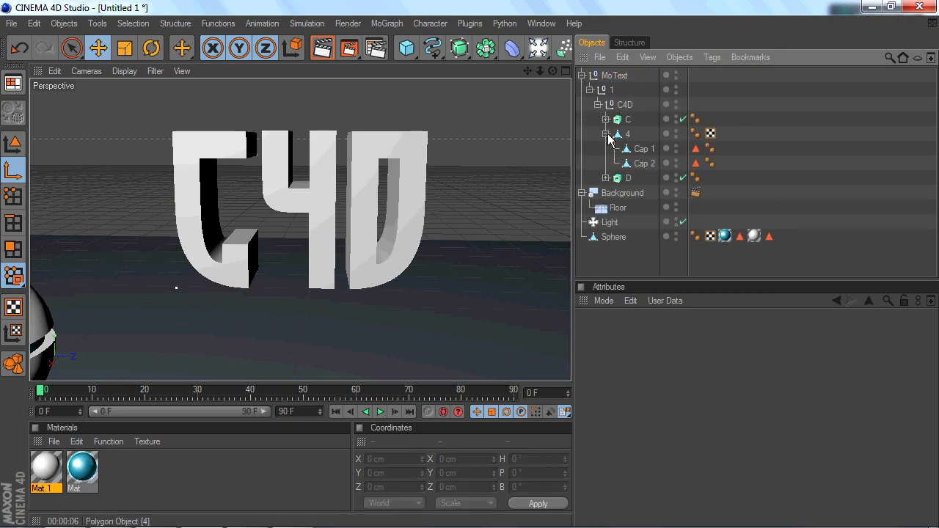
{"action": "left_click", "coordinate": [606, 133]}
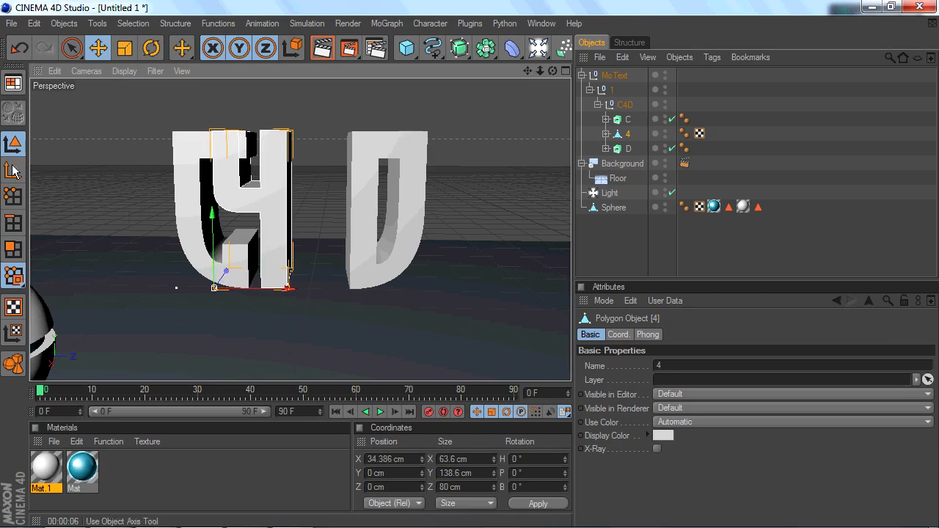
{"action": "left_click_drag", "start_coordinate": [213, 220], "coordinate": [213, 293]}
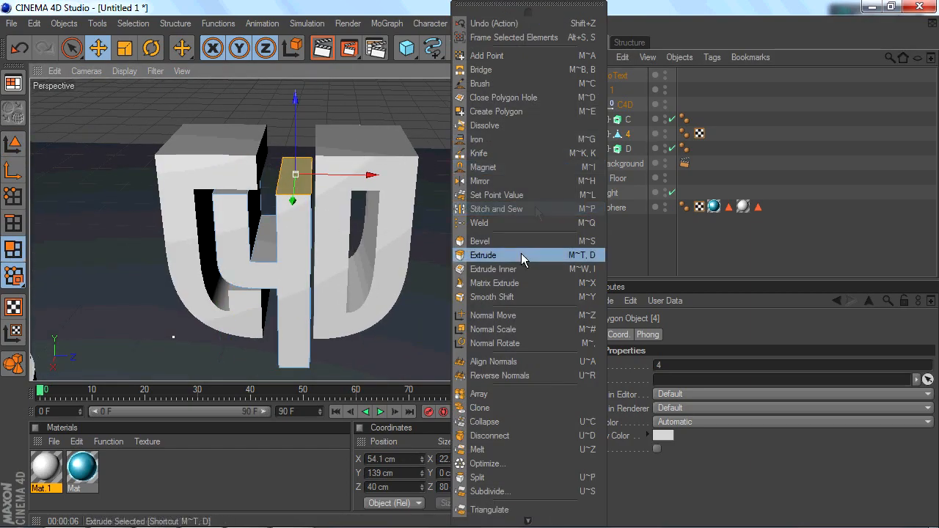
Extrude the 4's top polygon upward in stages into a raised block above the letters
{"action": "left_click", "coordinate": [483, 255]}
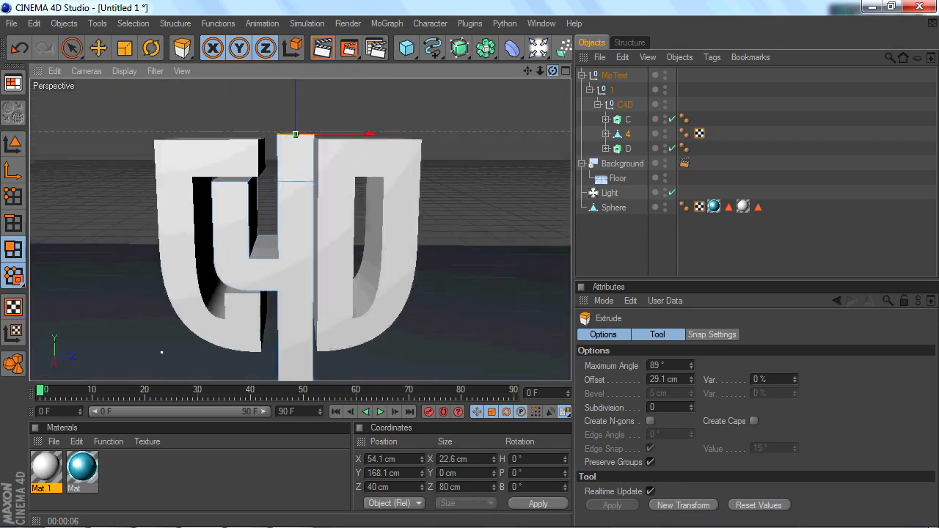
{"action": "left_click_drag", "start_coordinate": [296, 135], "coordinate": [297, 129]}
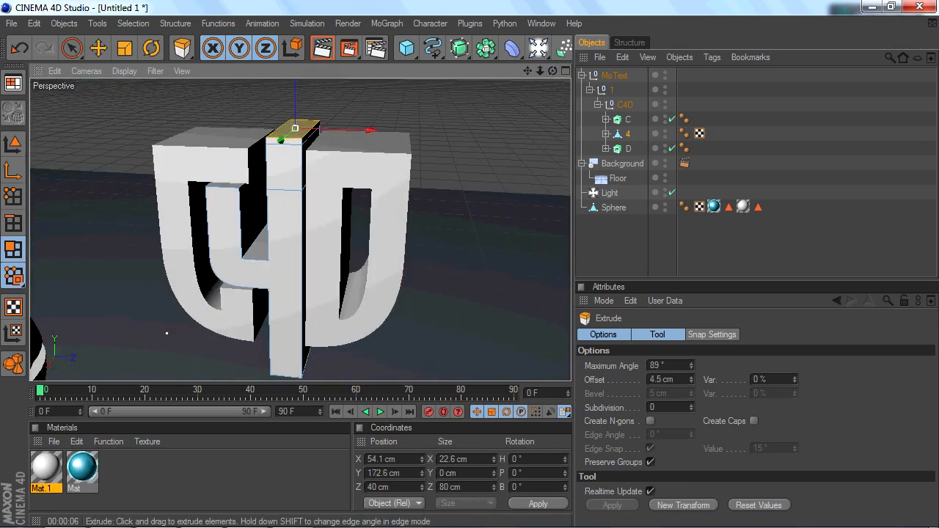
{"action": "left_click_drag", "start_coordinate": [293, 129], "coordinate": [238, 144]}
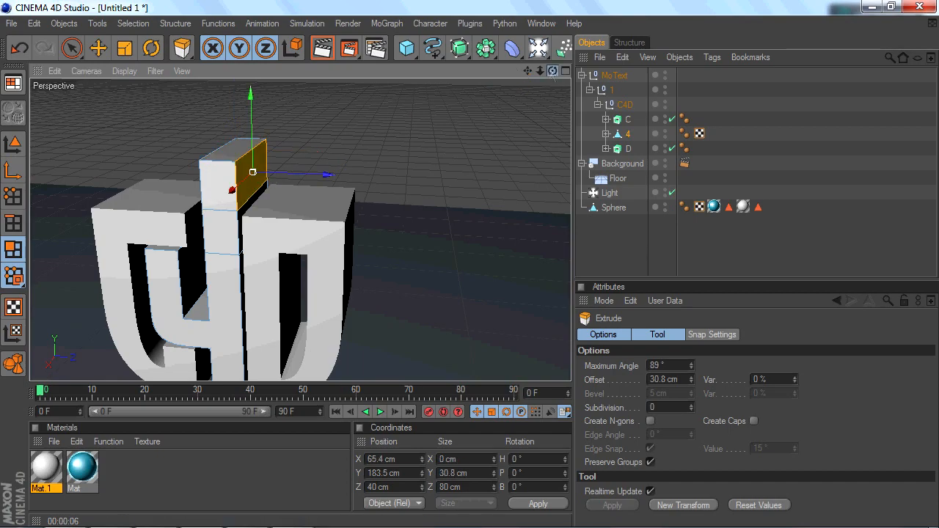
{"action": "left_click_drag", "start_coordinate": [252, 173], "coordinate": [237, 173]}
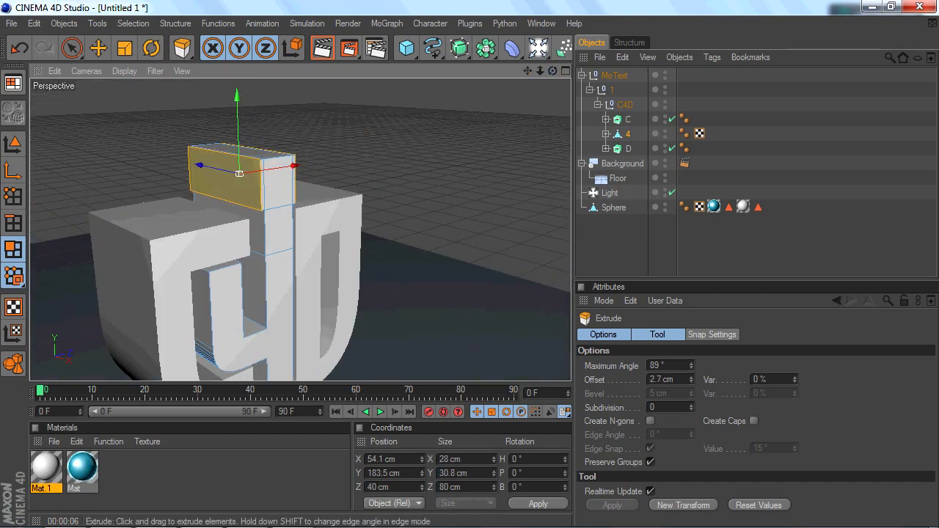